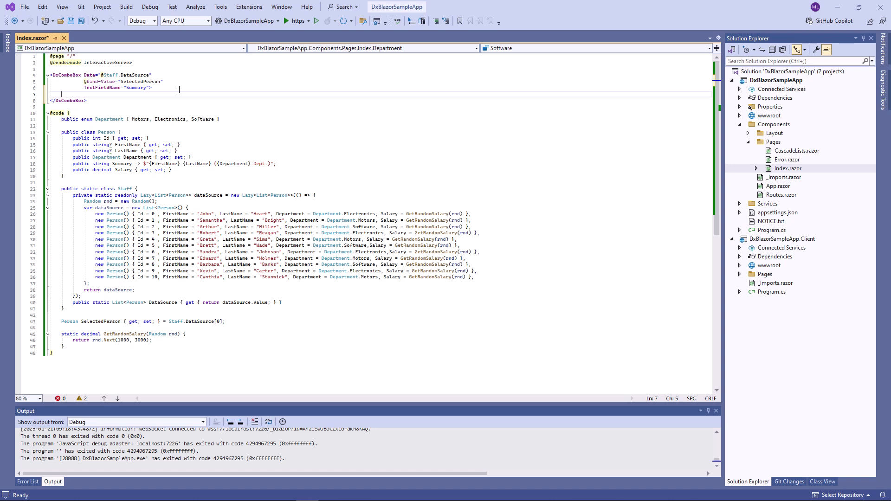
Add a Columns block with DxListEditorColumn entries for Id, FirstName, LastName, Department and Salary
{"action": "type", "text": "<Columns>"}
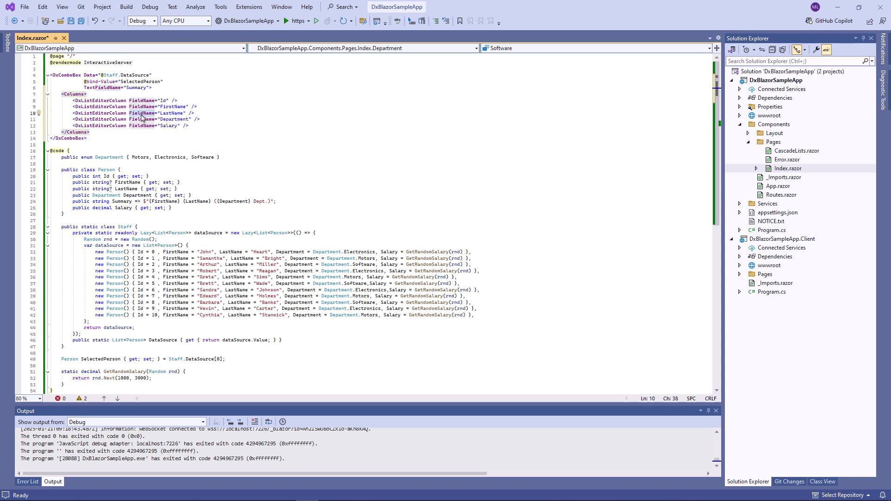
{"action": "mouse_move", "coordinate": [278, 57]}
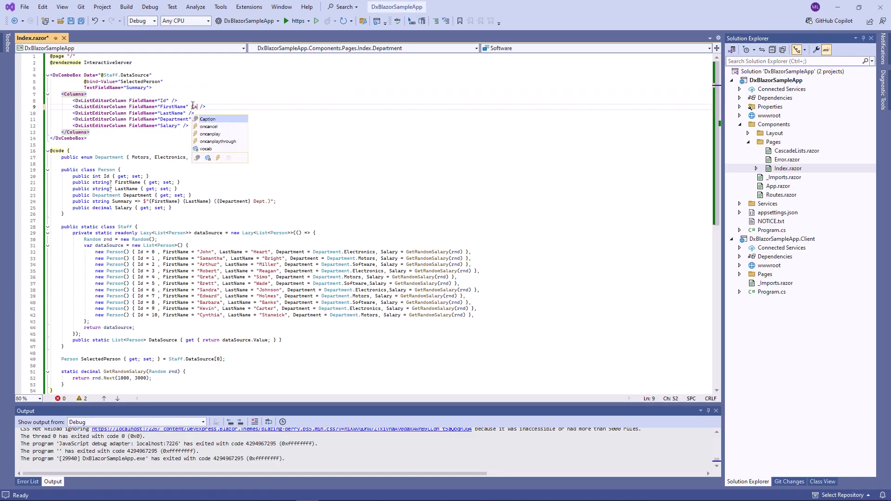
Caption FirstName as Name, LastName as Surname, and give Salary a 200px width
{"action": "type", "text": "Caption=\"Name\""}
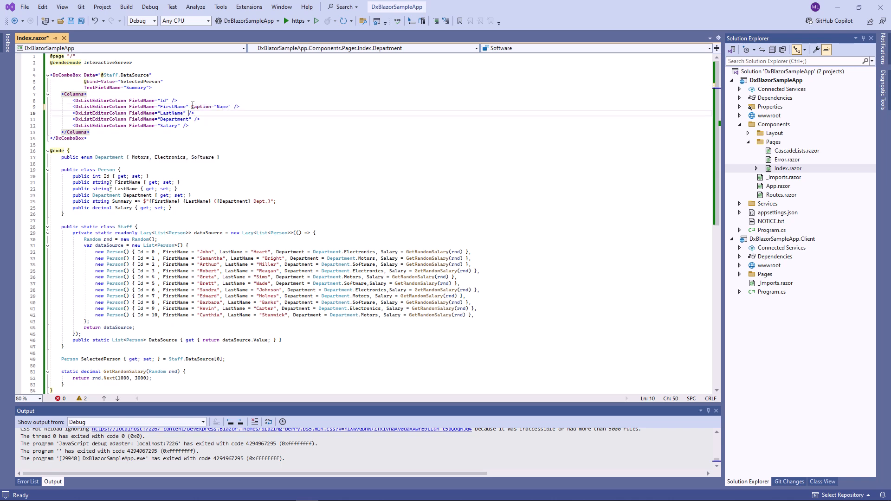
{"action": "type", "text": "Caption=\"Surname\""}
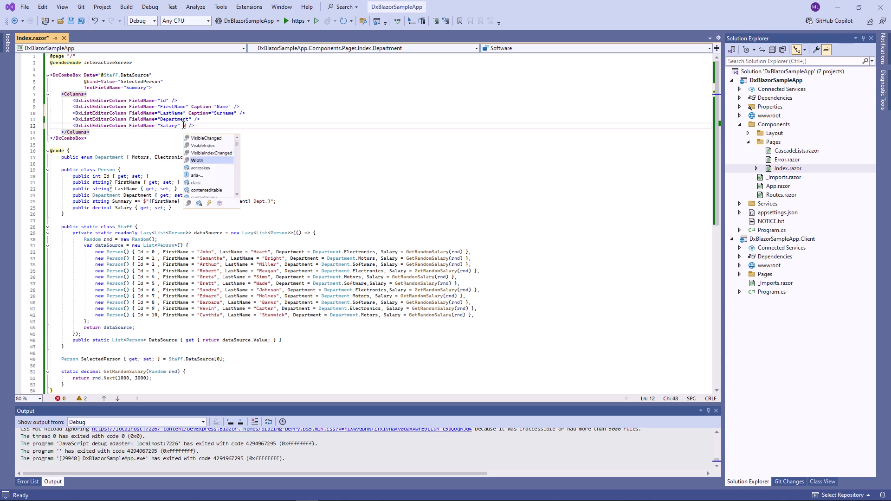
{"action": "type", "text": "Width=\"200px\""}
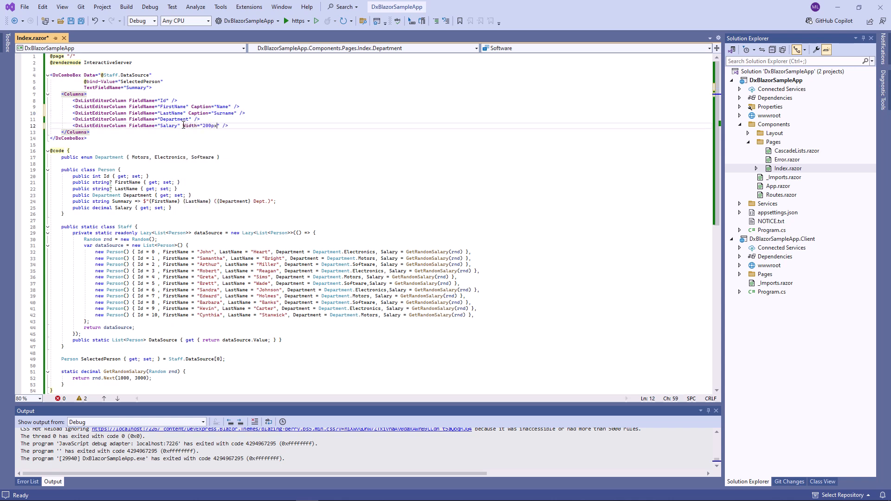
Hide the Id column with Visible="false" and add VisibleIndex attributes to the name columns
{"action": "left_click", "coordinate": [171, 100]}
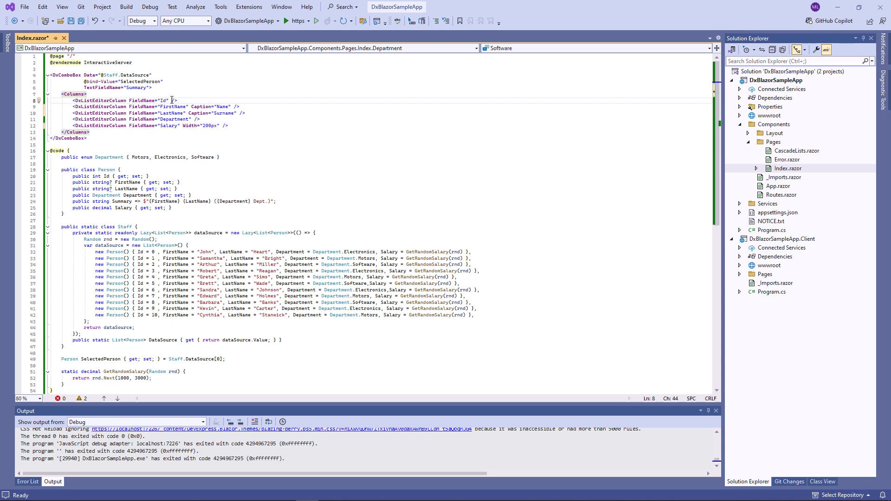
{"action": "type", "text": "Visible=\""}
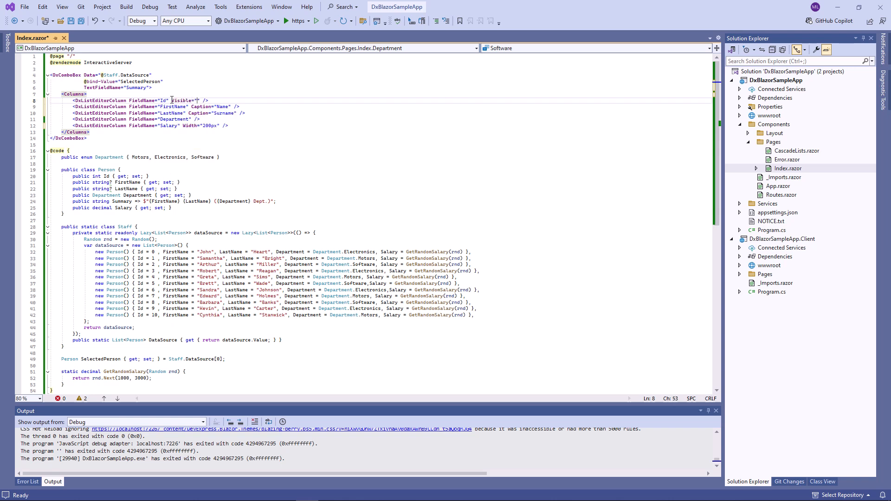
{"action": "type", "text": "false"}
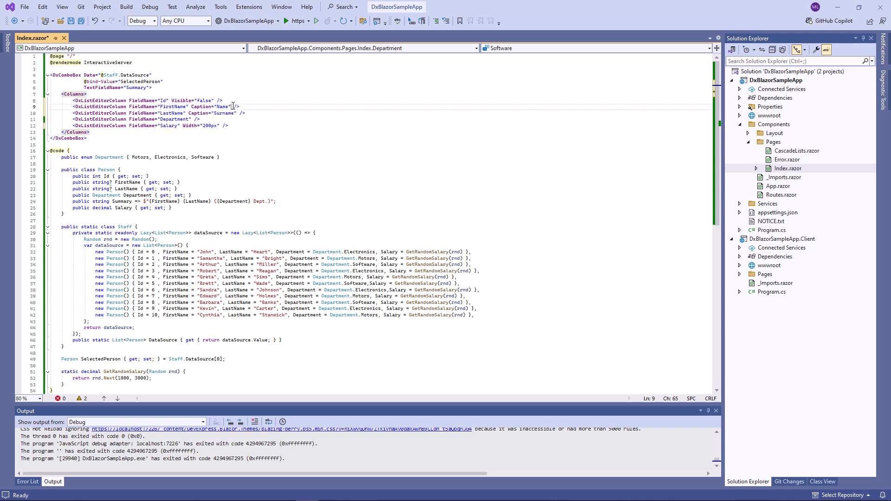
{"action": "type", "text": "VisibleIndex=\"\""}
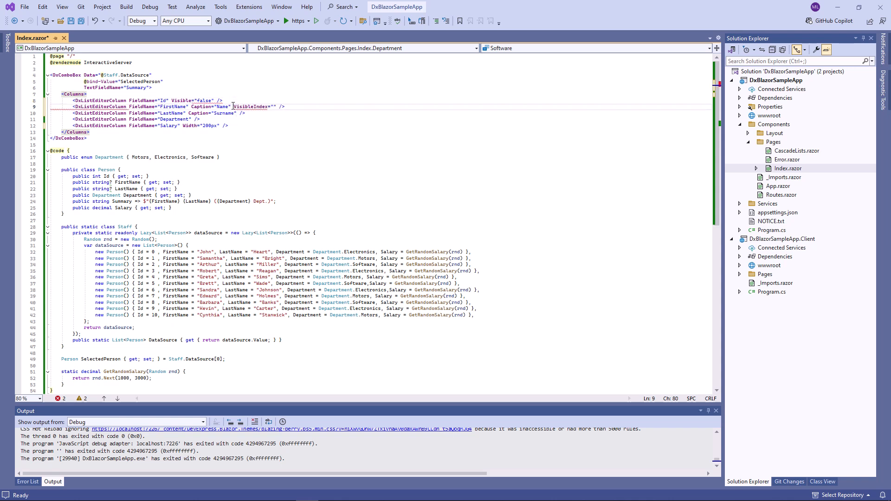
{"action": "type", "text": "Vis"}
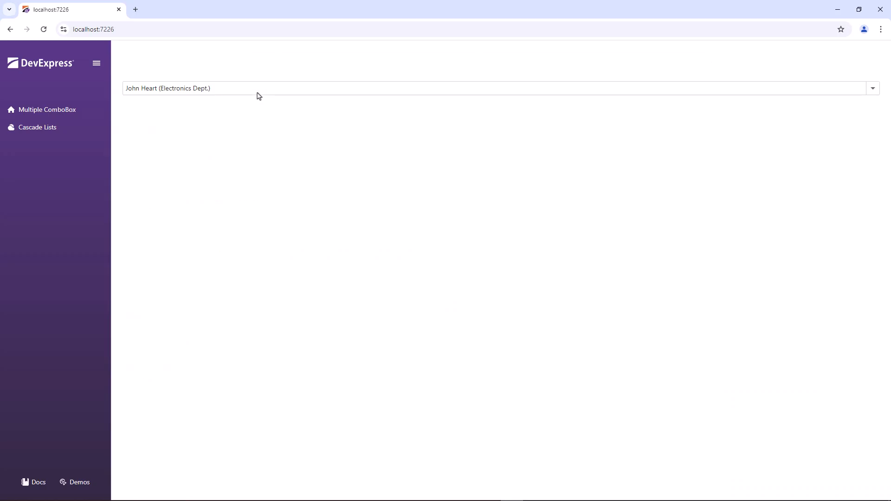
Expand the person combo box in the browser to review the new column layout
{"action": "left_click", "coordinate": [872, 88]}
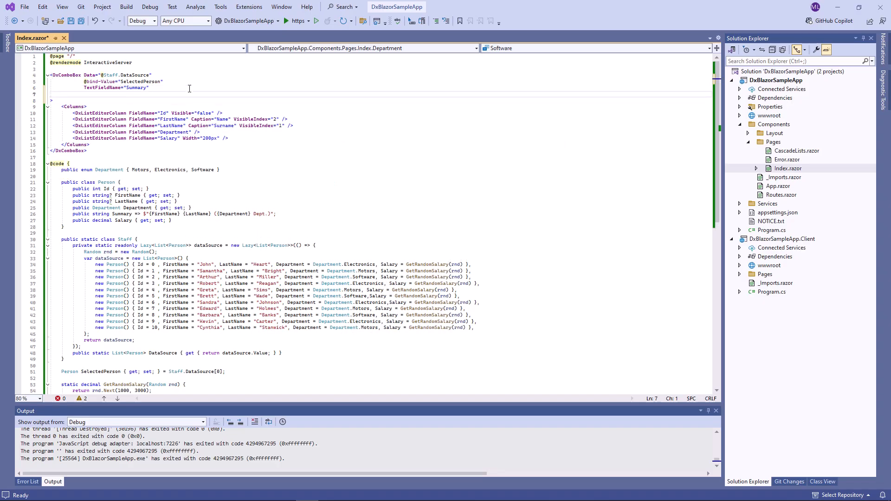
Set the combo box SearchMode to AutoSearch with a Contains filter condition
{"action": "type", "text": "SearchMode=\"Au"}
{"action": "type", "text": "SearchFilterCondition=\"ListSearchFilterCondition.Contains\""}
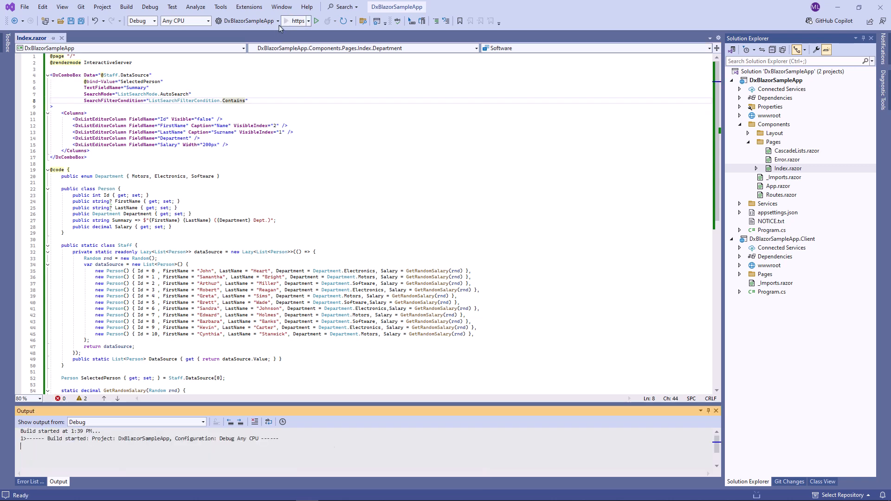
Search the person combo box for "Mo" to see filtered, highlighted matches
{"action": "left_click", "coordinate": [316, 21]}
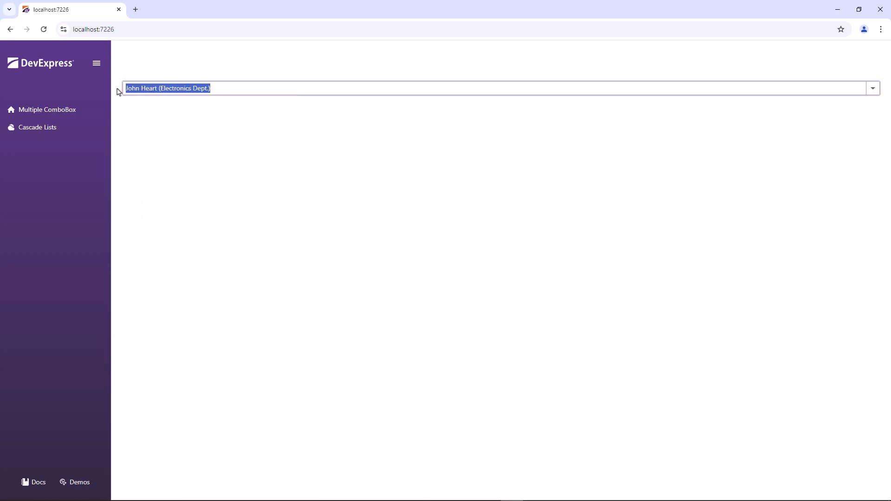
{"action": "type", "text": "Mo"}
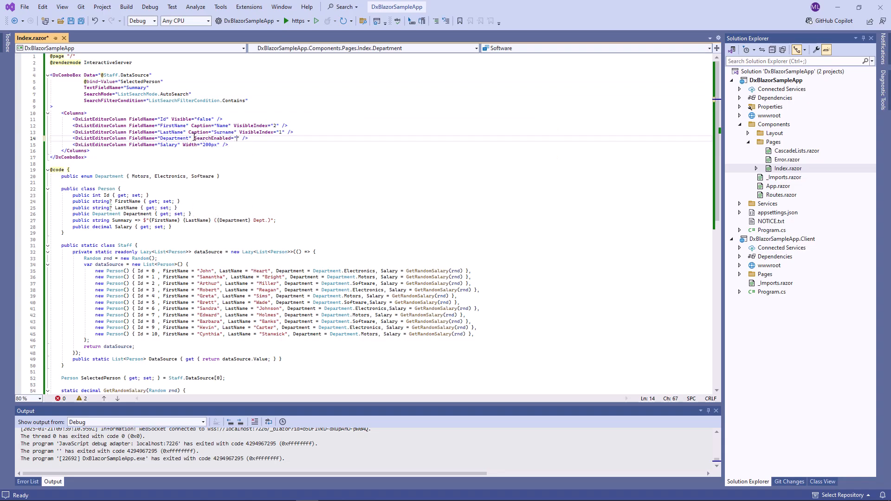
Set SearchEnabled="false" on the Department column
{"action": "type", "text": "false"}
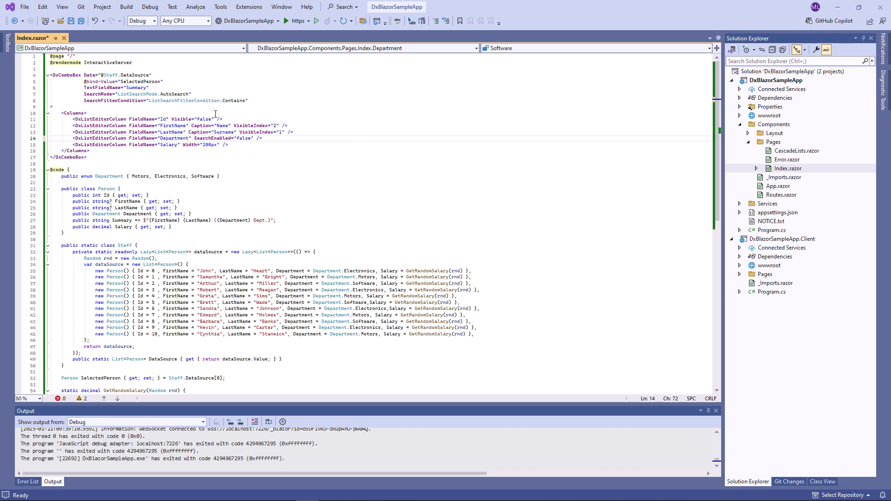
Search "Moto" to confirm Department is excluded, then "Jo" to match John Heart and Sandra Johnson
{"action": "left_click", "coordinate": [286, 21]}
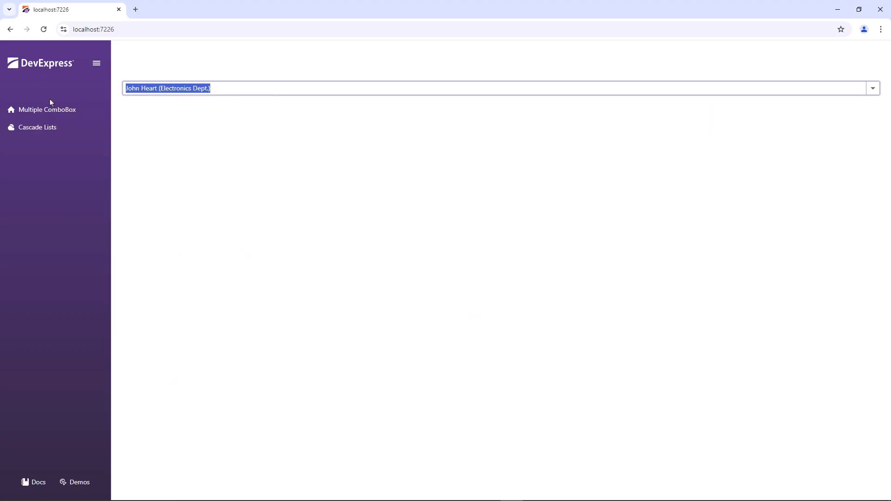
{"action": "type", "text": "M"}
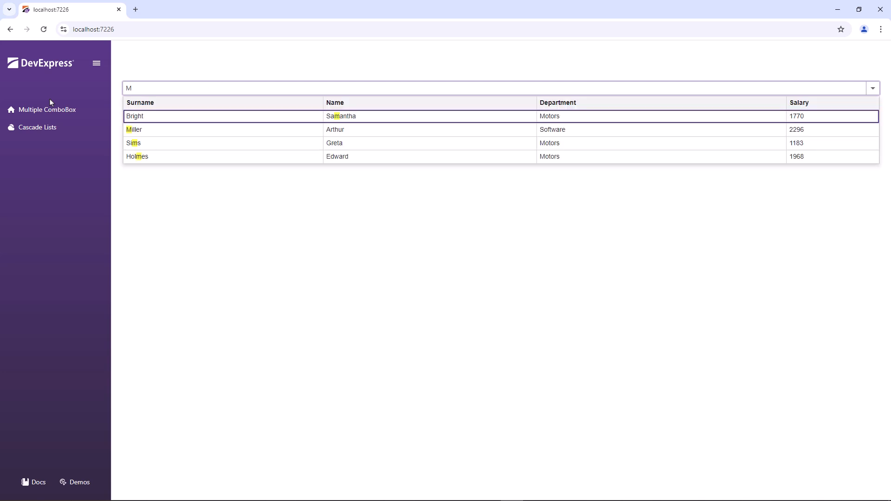
{"action": "type", "text": "o"}
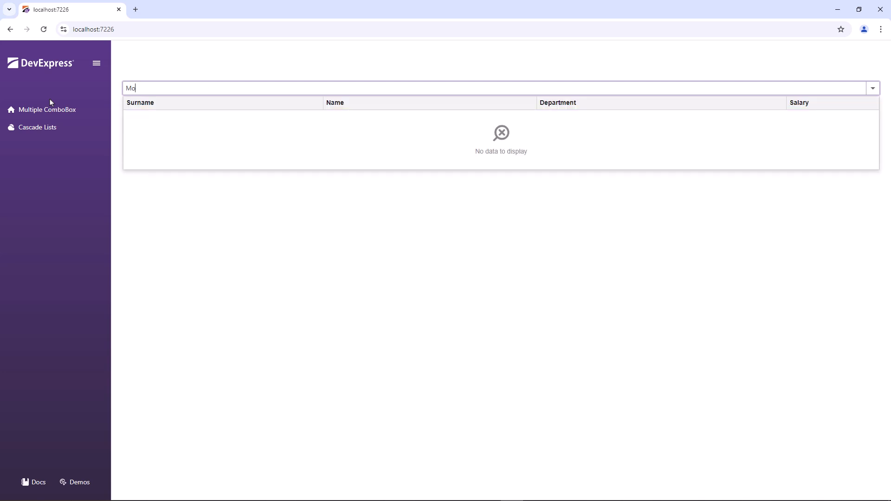
{"action": "type", "text": "to"}
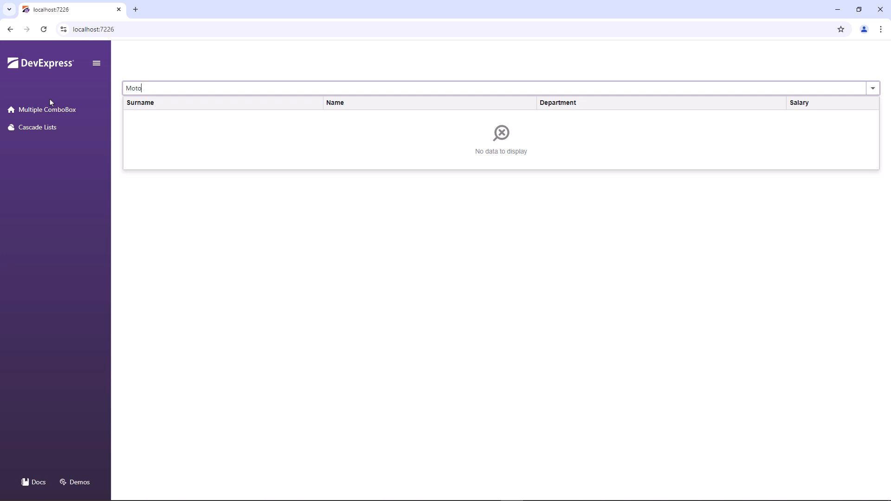
{"action": "type", "text": "j"}
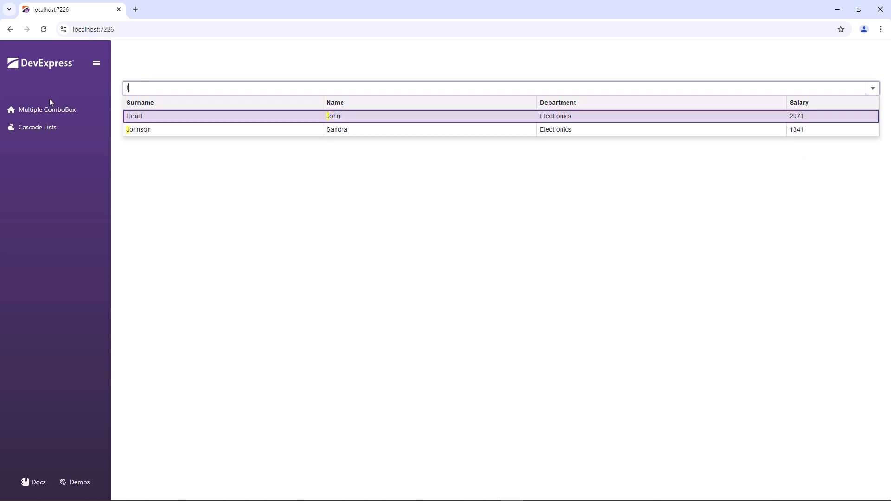
{"action": "type", "text": "Jo"}
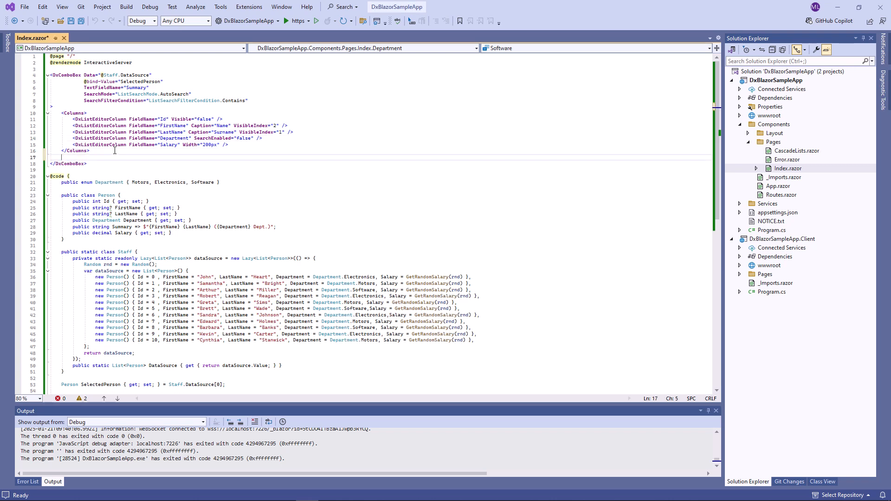
Add a ColumnCellDisplayTemplate formatting Salary as currency (:c) and verify dollar amounts in the running app
{"action": "type", "text": "<ColumnCellDisplayTemplate>"}
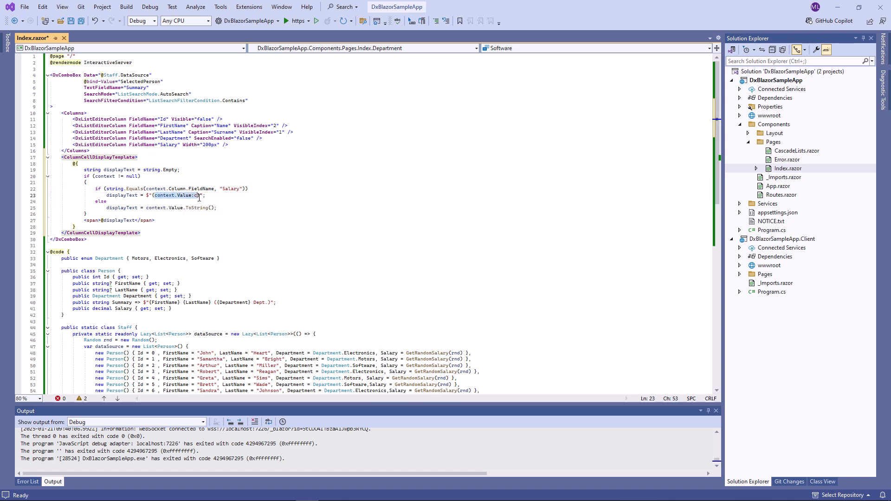
{"action": "mouse_move", "coordinate": [289, 22]}
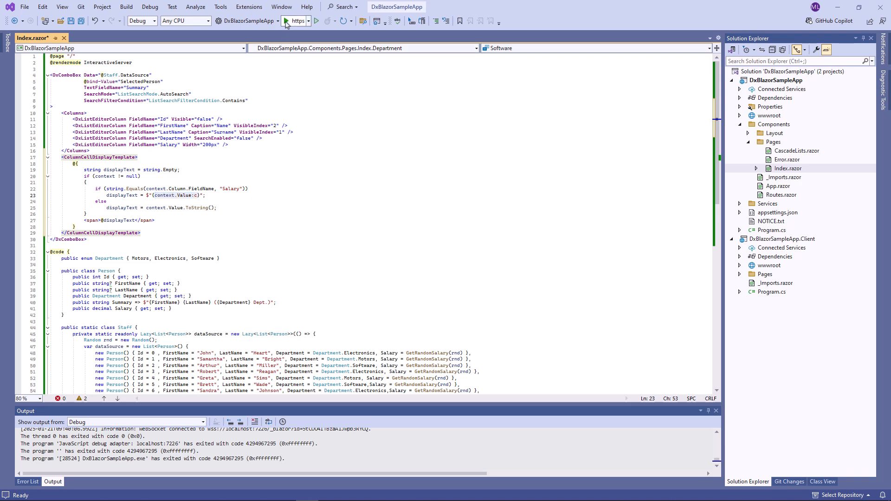
{"action": "left_click", "coordinate": [291, 21]}
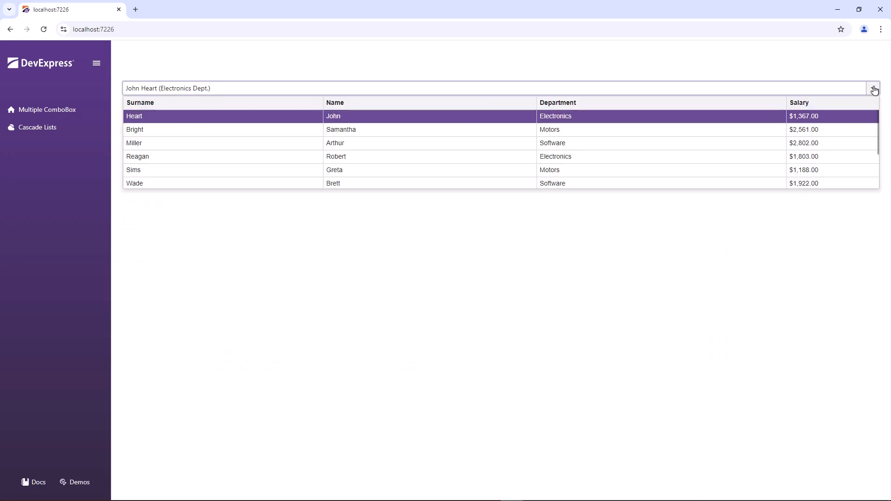
{"action": "left_click", "coordinate": [874, 88]}
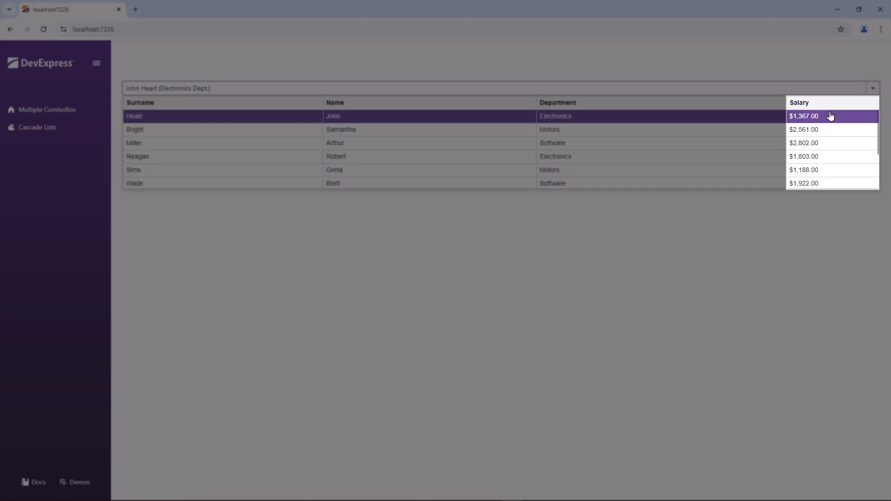
{"action": "left_click", "coordinate": [830, 116]}
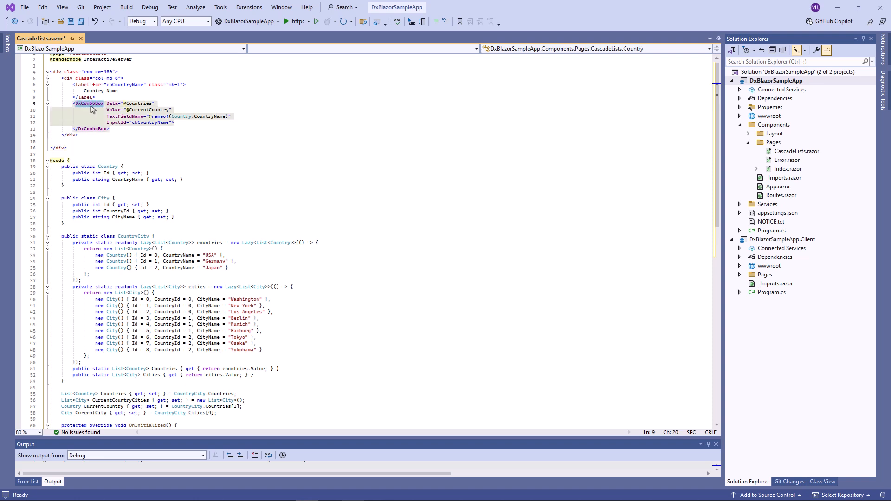
Duplicate the country DxComboBox as a City Name combo box bound to CurrentCountryCities and CurrentCity
{"action": "double_click", "coordinate": [113, 109]}
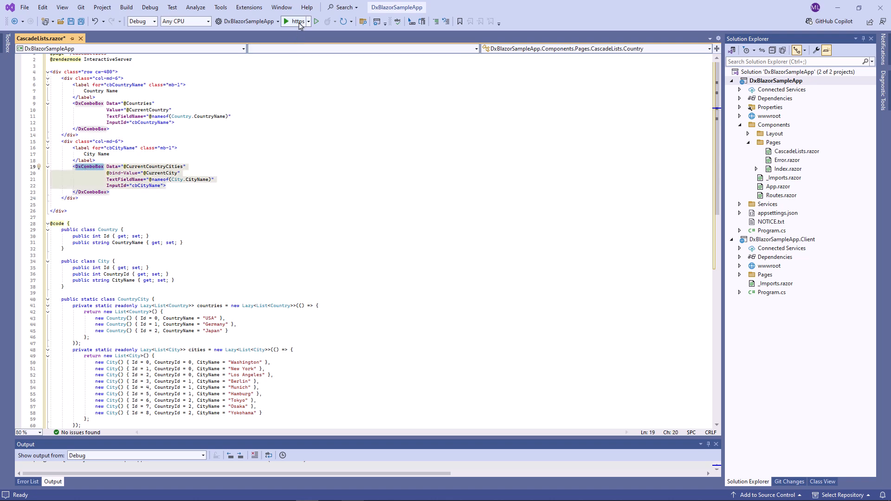
Run the Cascade Lists page and switch Country to USA, observing the city list still shows German cities
{"action": "left_click", "coordinate": [286, 21]}
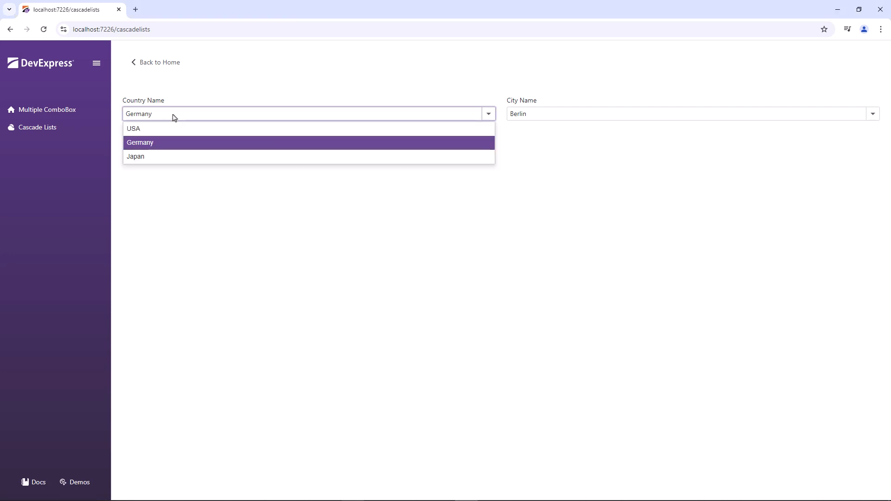
{"action": "mouse_move", "coordinate": [559, 122]}
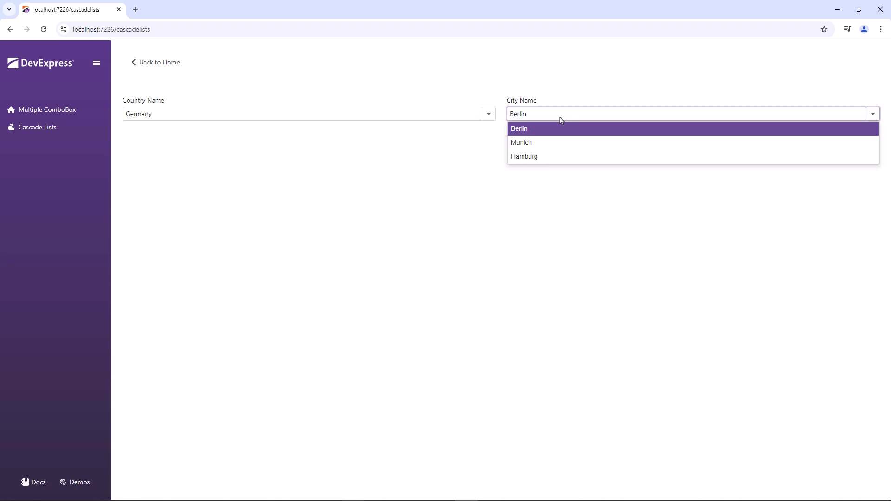
{"action": "mouse_move", "coordinate": [401, 121]}
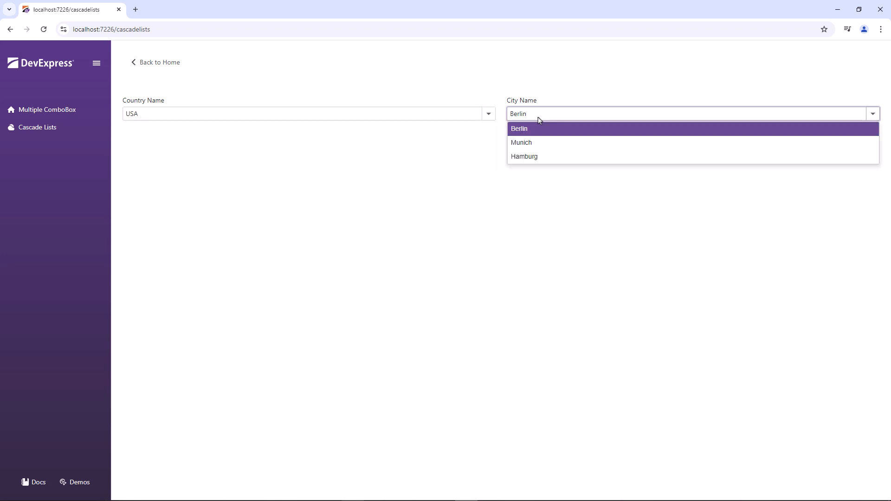
{"action": "mouse_move", "coordinate": [344, 125]}
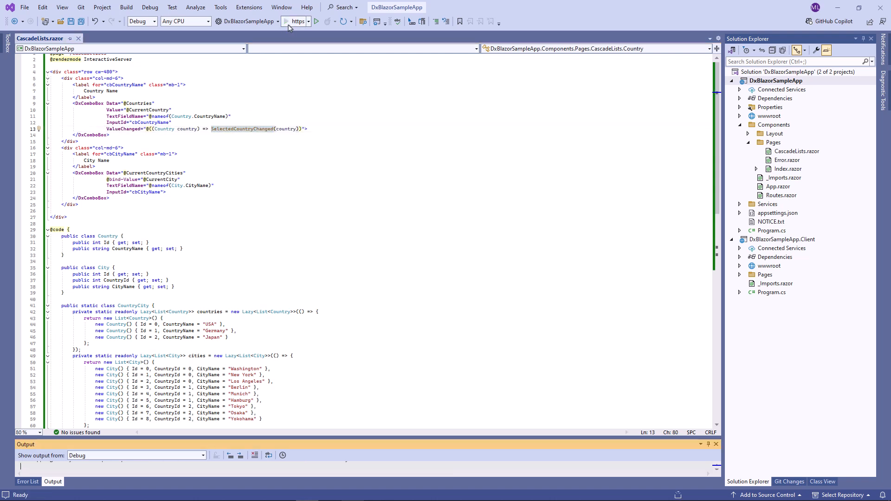
Relaunch the app, choose USA as the country and New York from the American cities
{"action": "left_click", "coordinate": [316, 21]}
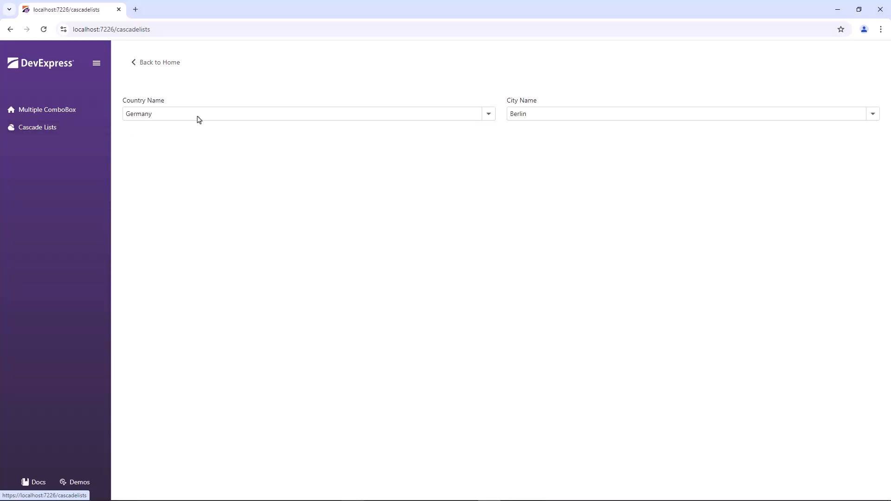
{"action": "left_click", "coordinate": [487, 113]}
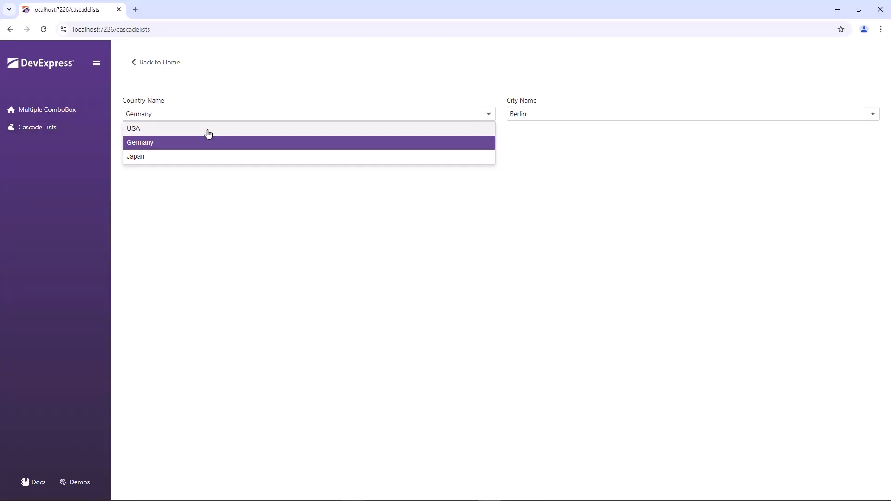
{"action": "left_click", "coordinate": [133, 128]}
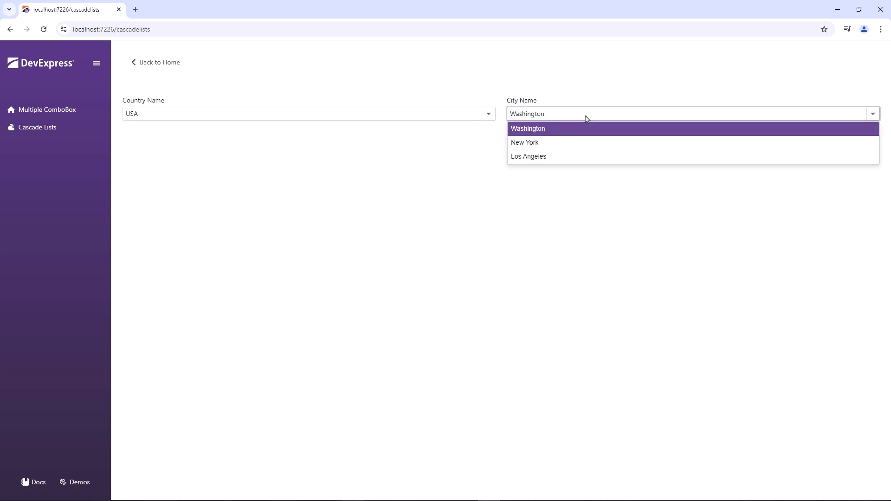
{"action": "left_click", "coordinate": [524, 143]}
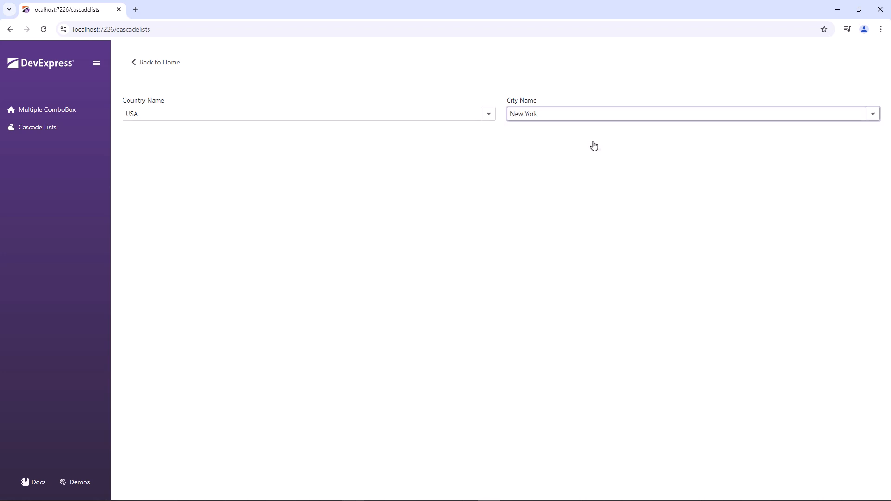